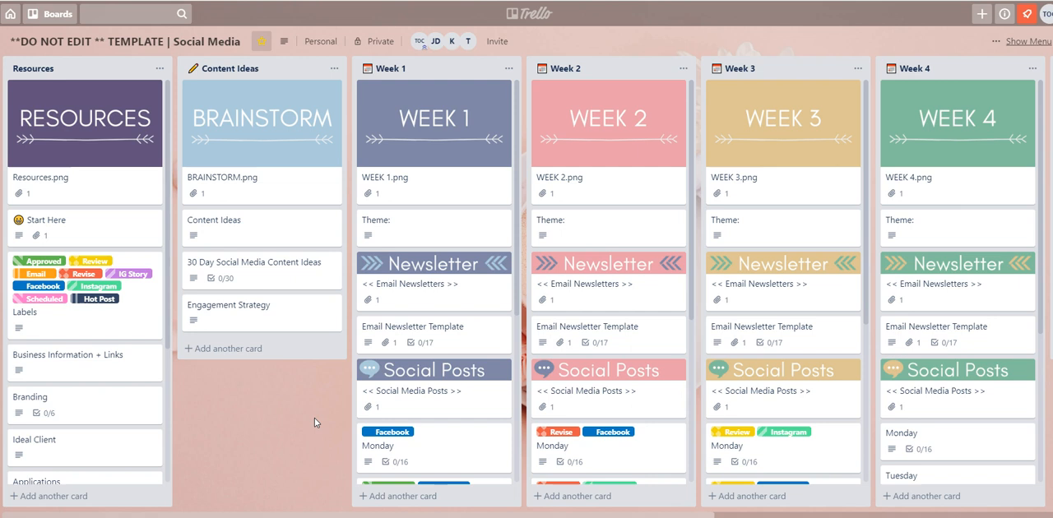
{"action": "mouse_move", "coordinate": [434, 431]}
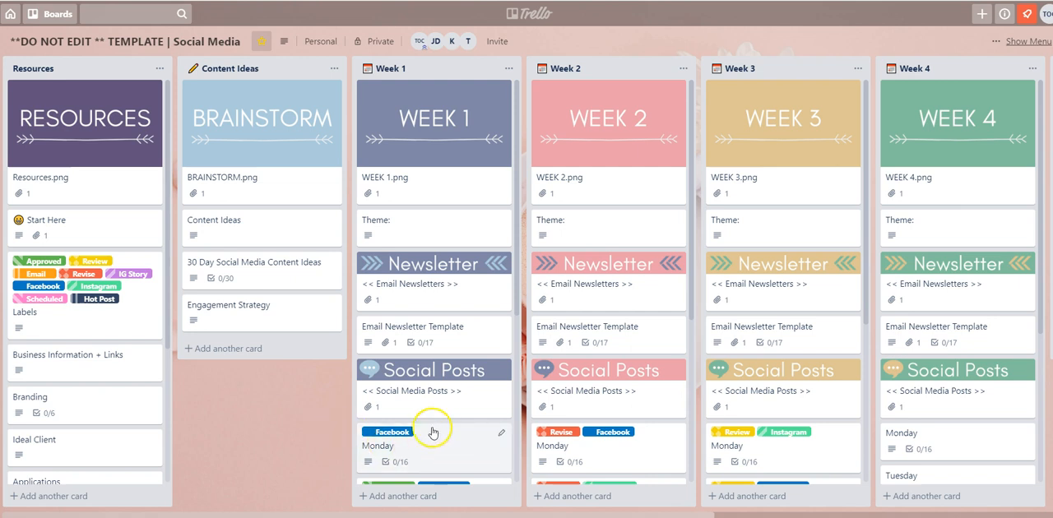
Open the Week 1 Monday card and bring up its Attach From options.
{"action": "left_click", "coordinate": [428, 434]}
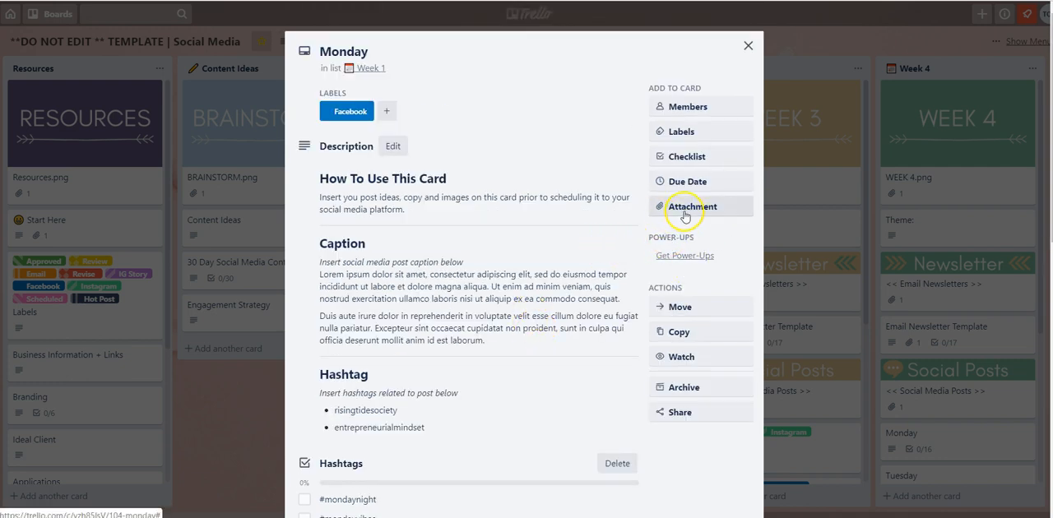
{"action": "mouse_move", "coordinate": [691, 205]}
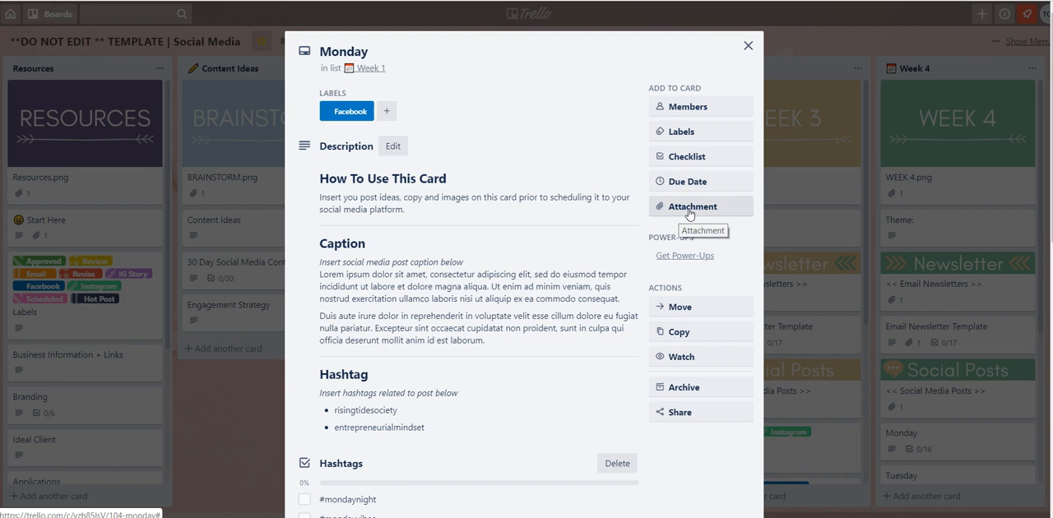
{"action": "left_click", "coordinate": [691, 206]}
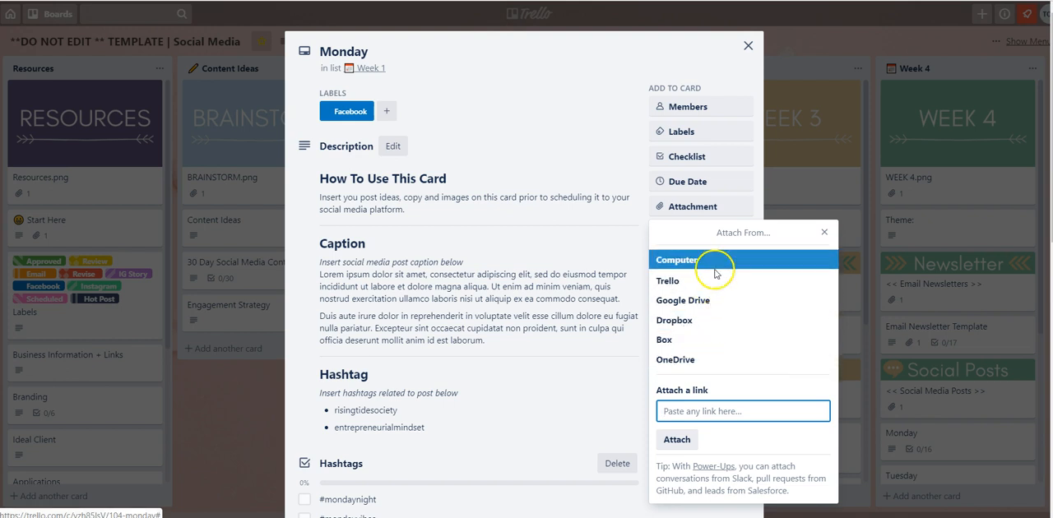
{"action": "mouse_move", "coordinate": [714, 268]}
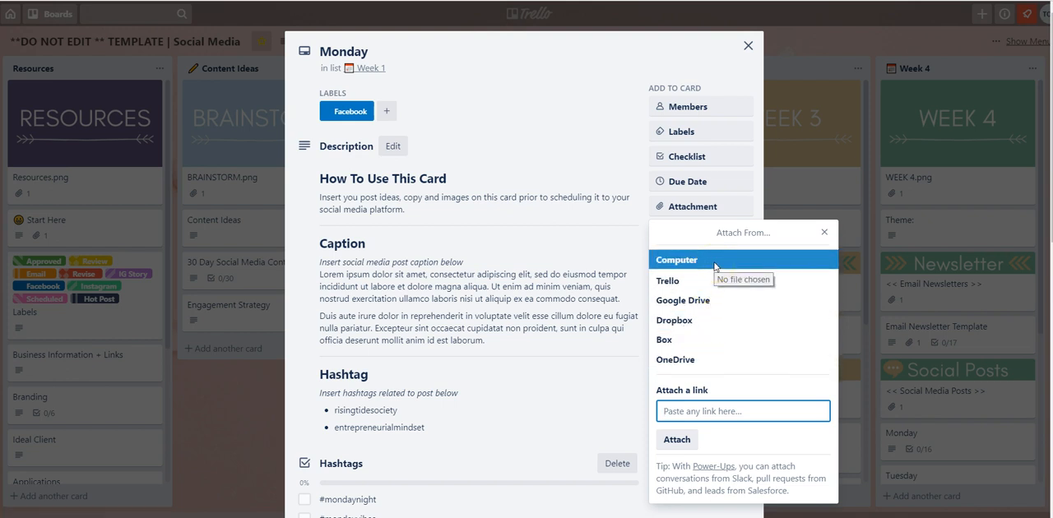
Choose Computer as the source and select haute-stock-photography-peachy-5.
{"action": "left_click", "coordinate": [676, 260]}
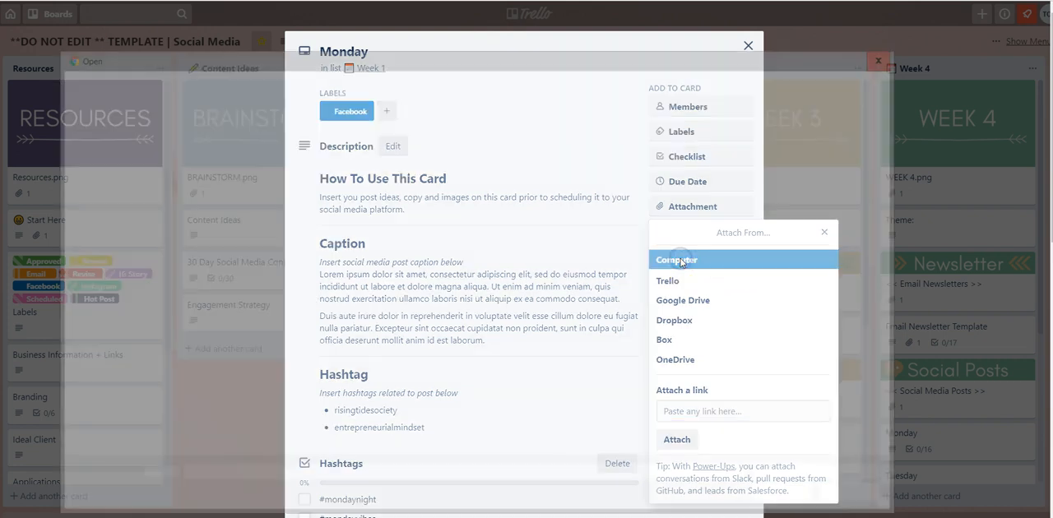
{"action": "left_click", "coordinate": [676, 260]}
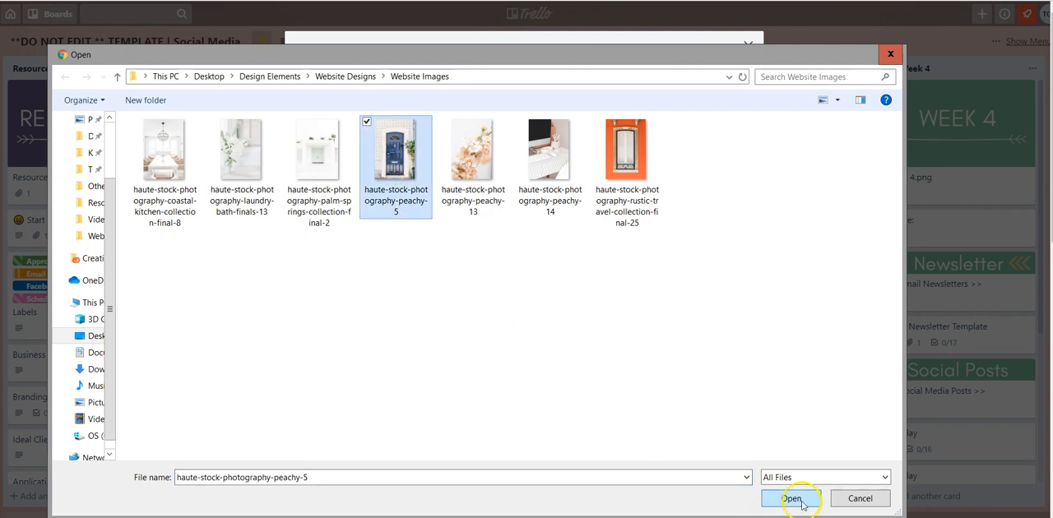
Upload the peachy-5 door photo so it attaches to the Monday card.
{"action": "left_click", "coordinate": [789, 498]}
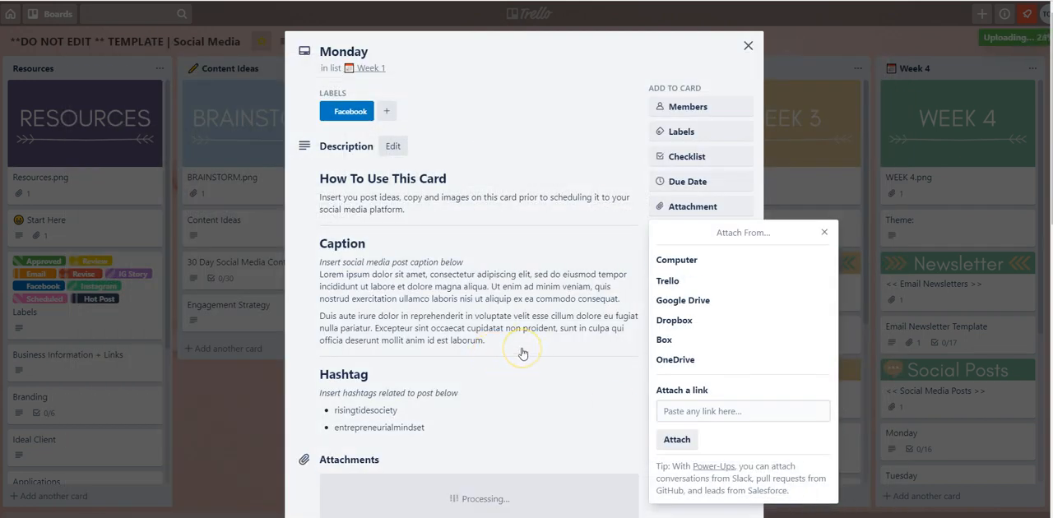
{"action": "mouse_move", "coordinate": [530, 355]}
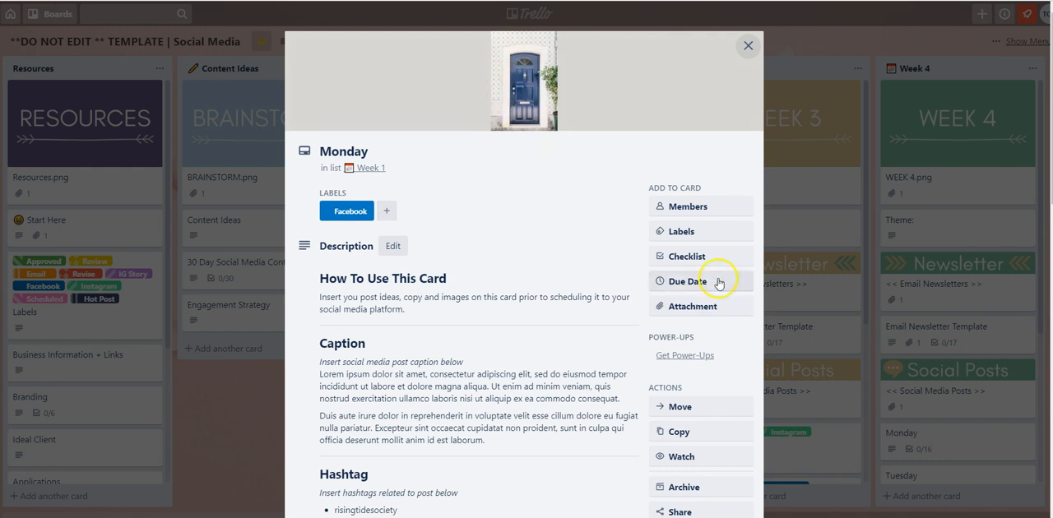
{"action": "mouse_move", "coordinate": [237, 431]}
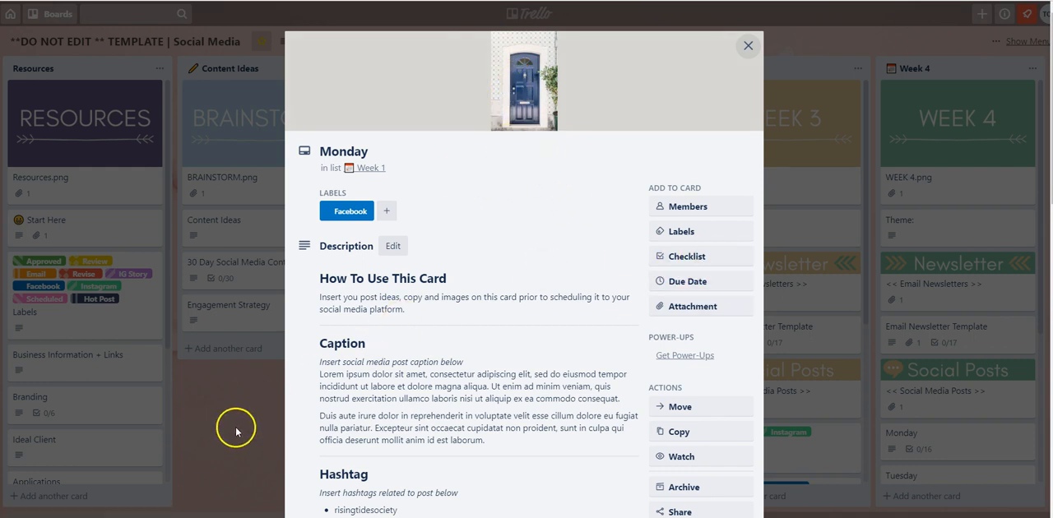
Close the Monday card to see its blue door cover on the board.
{"action": "left_click", "coordinate": [746, 46]}
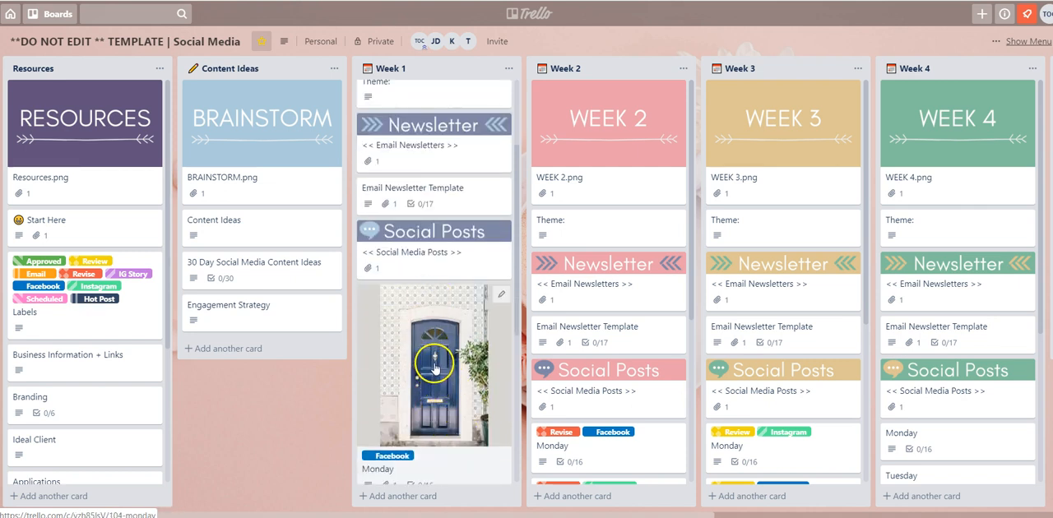
Remove the door photo as the Monday card's cover and return to the board.
{"action": "left_click", "coordinate": [434, 365]}
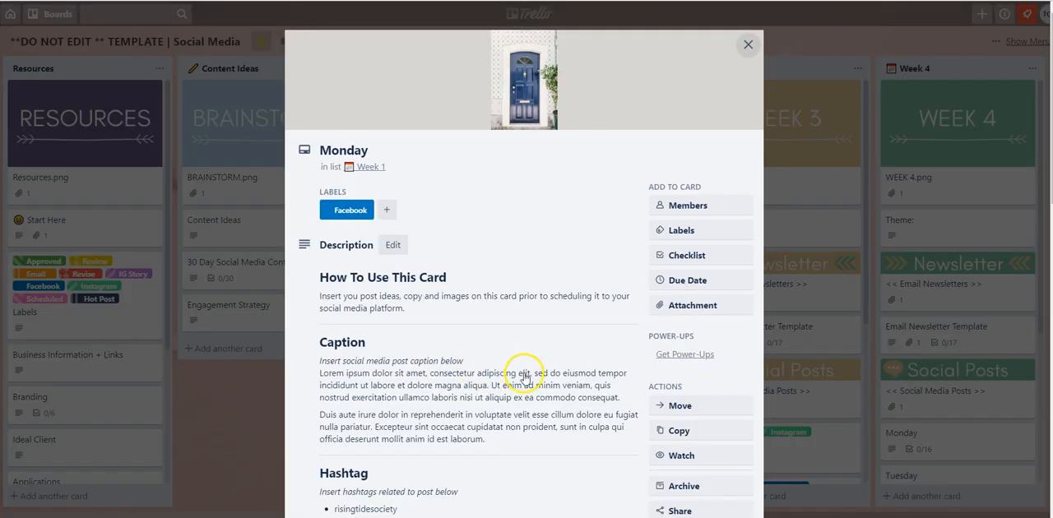
{"action": "scroll", "scroll_direction": "down", "scroll_amount": 3}
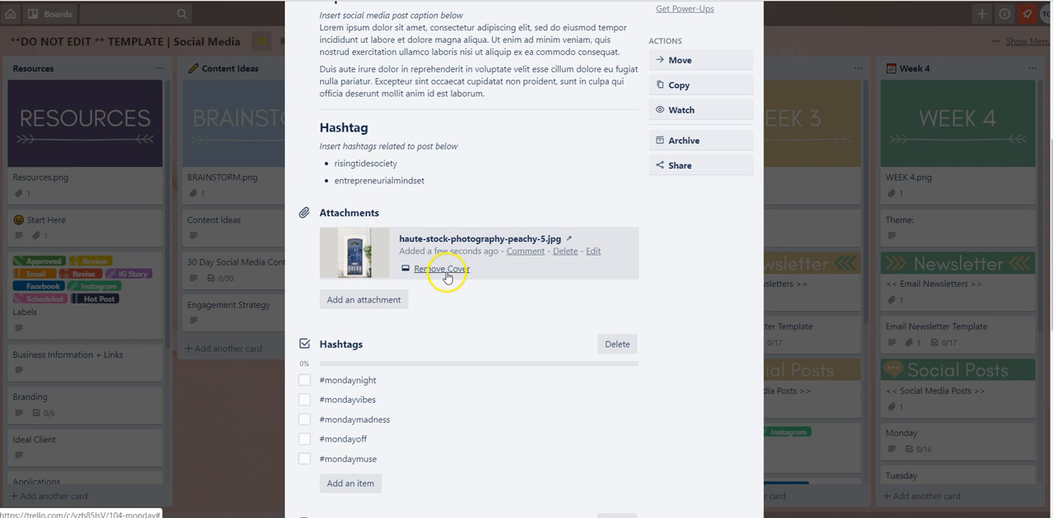
{"action": "left_click", "coordinate": [441, 270]}
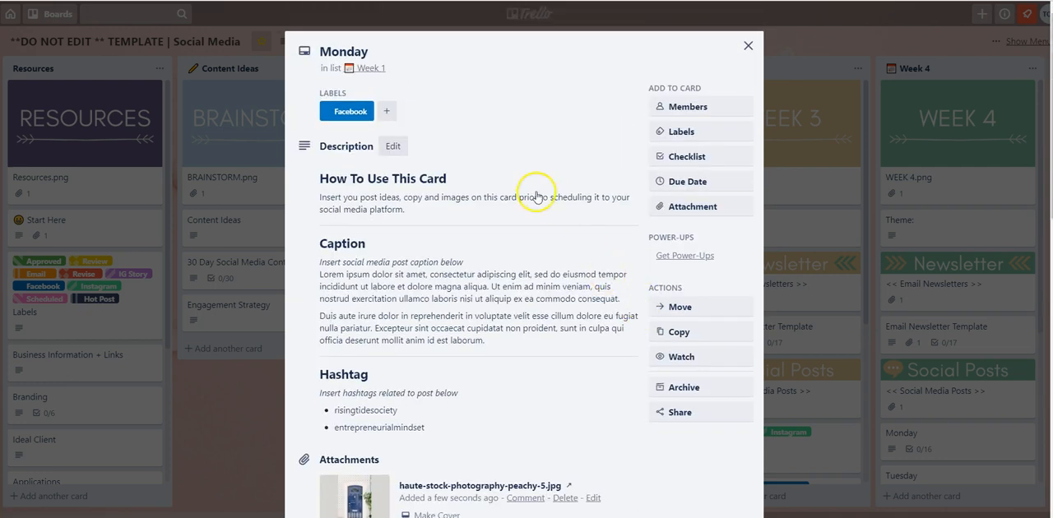
{"action": "mouse_move", "coordinate": [540, 74]}
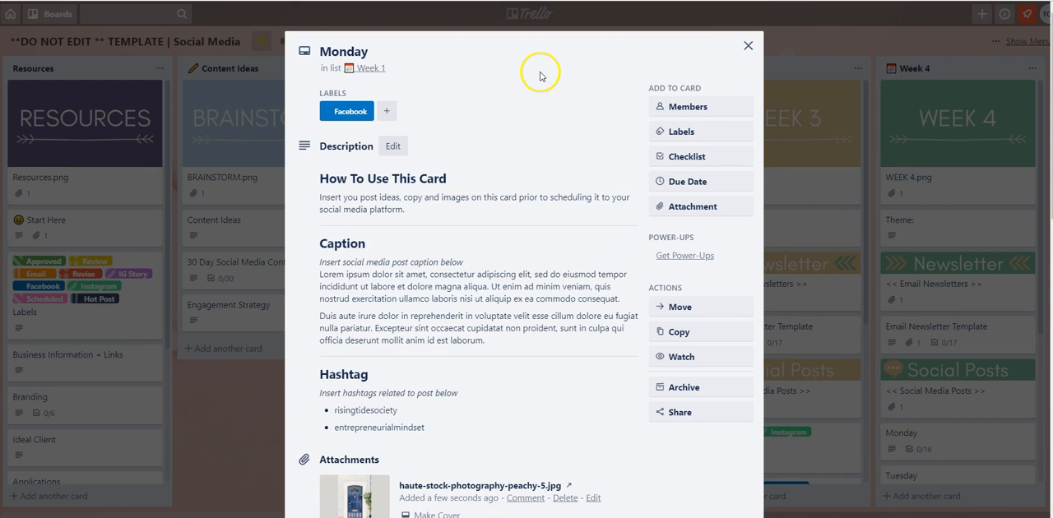
{"action": "left_click", "coordinate": [747, 46]}
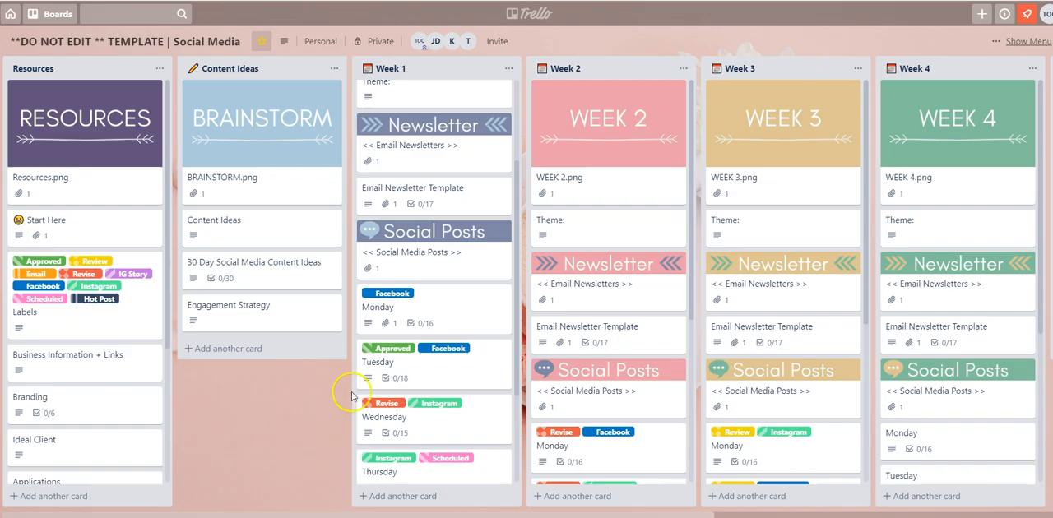
{"action": "scroll", "scroll_direction": "down", "scroll_amount": 3}
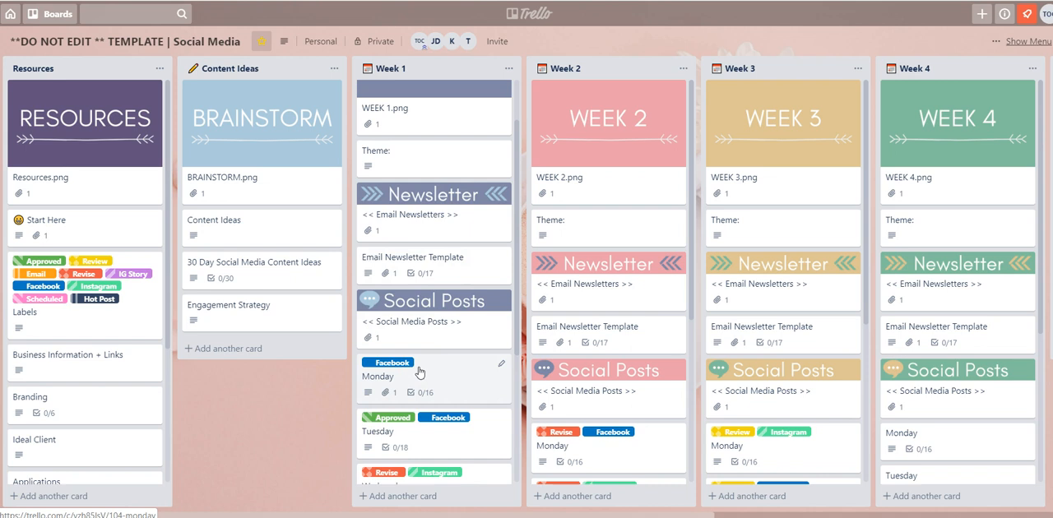
{"action": "mouse_move", "coordinate": [445, 369]}
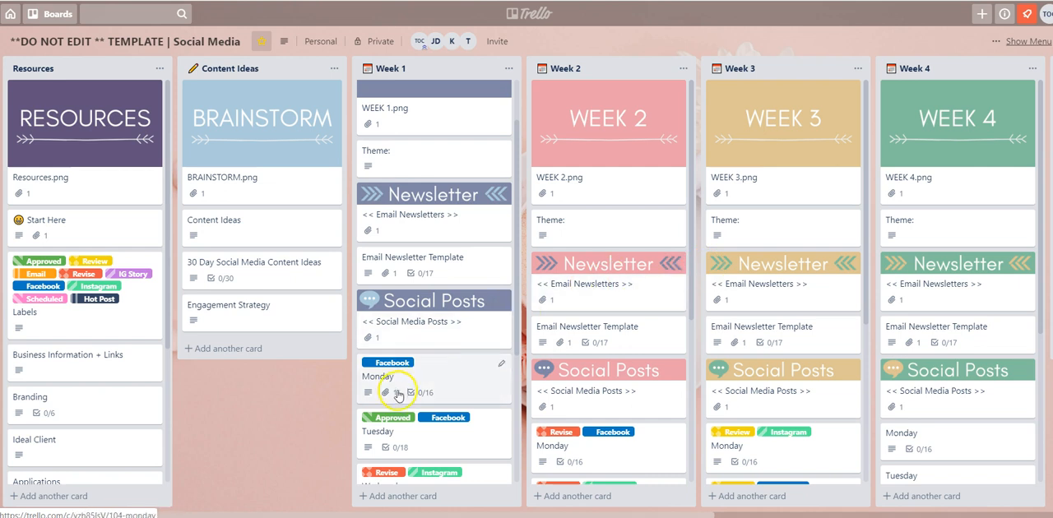
{"action": "mouse_move", "coordinate": [454, 385]}
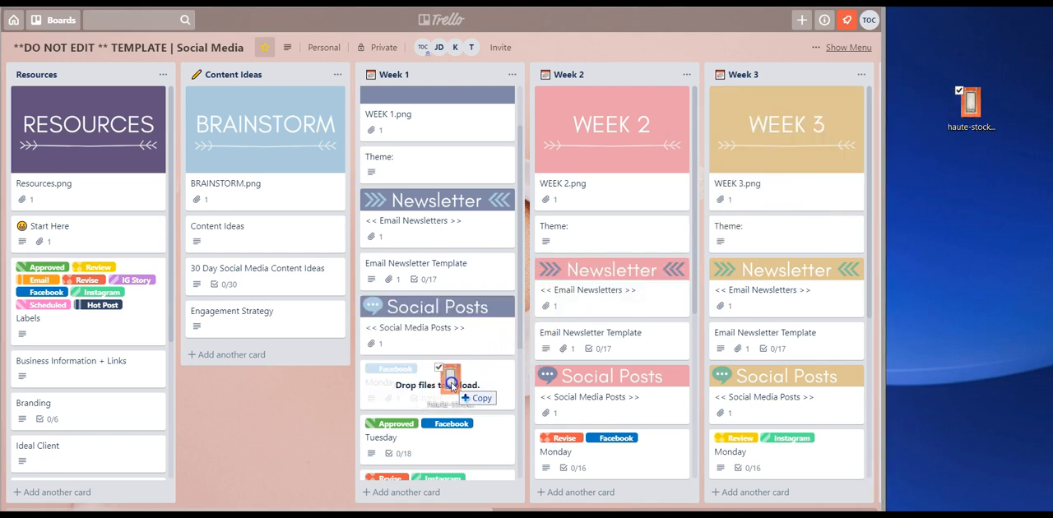
Drag the second door photo from the desktop onto the Monday card to upload it.
{"action": "left_click_drag", "start_coordinate": [970, 107], "coordinate": [448, 385]}
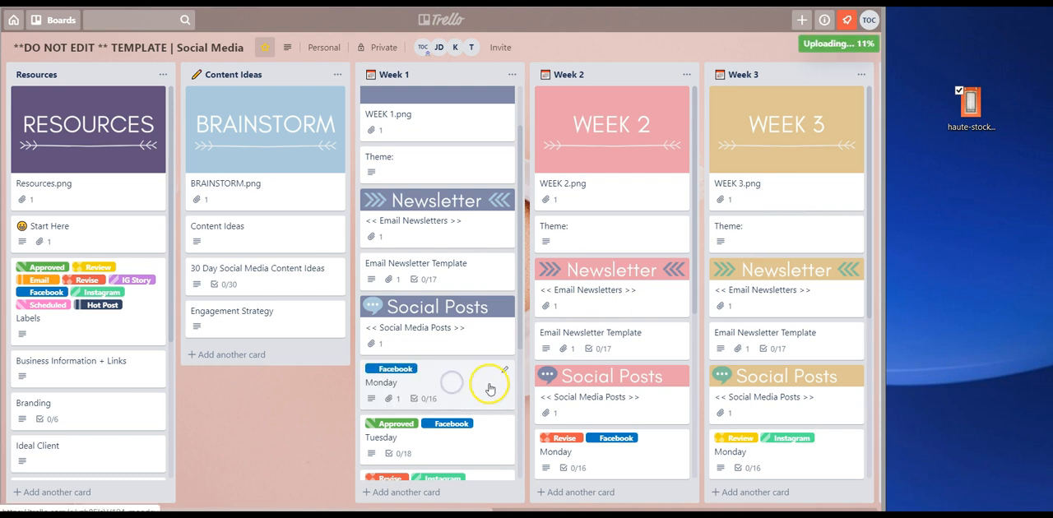
{"action": "mouse_move", "coordinate": [460, 390]}
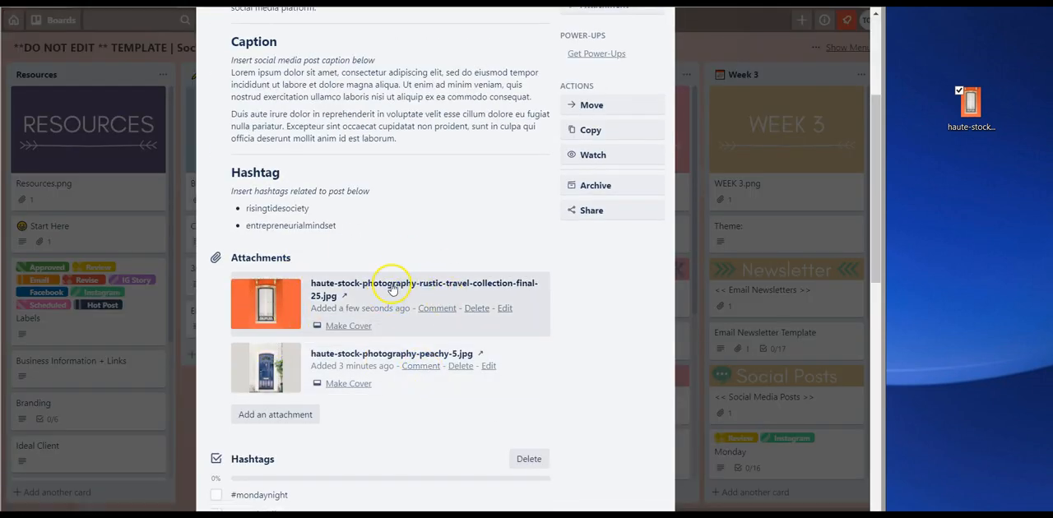
{"action": "mouse_move", "coordinate": [403, 307]}
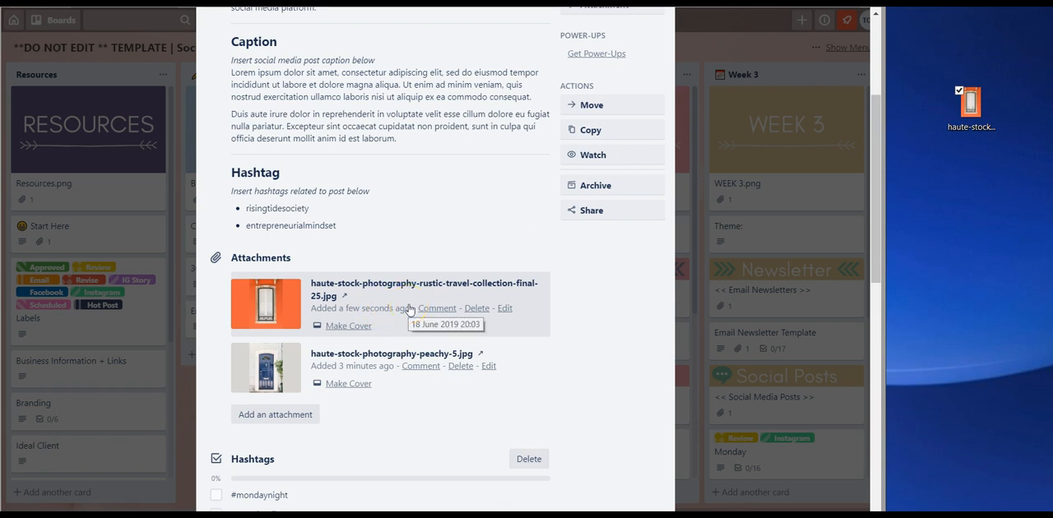